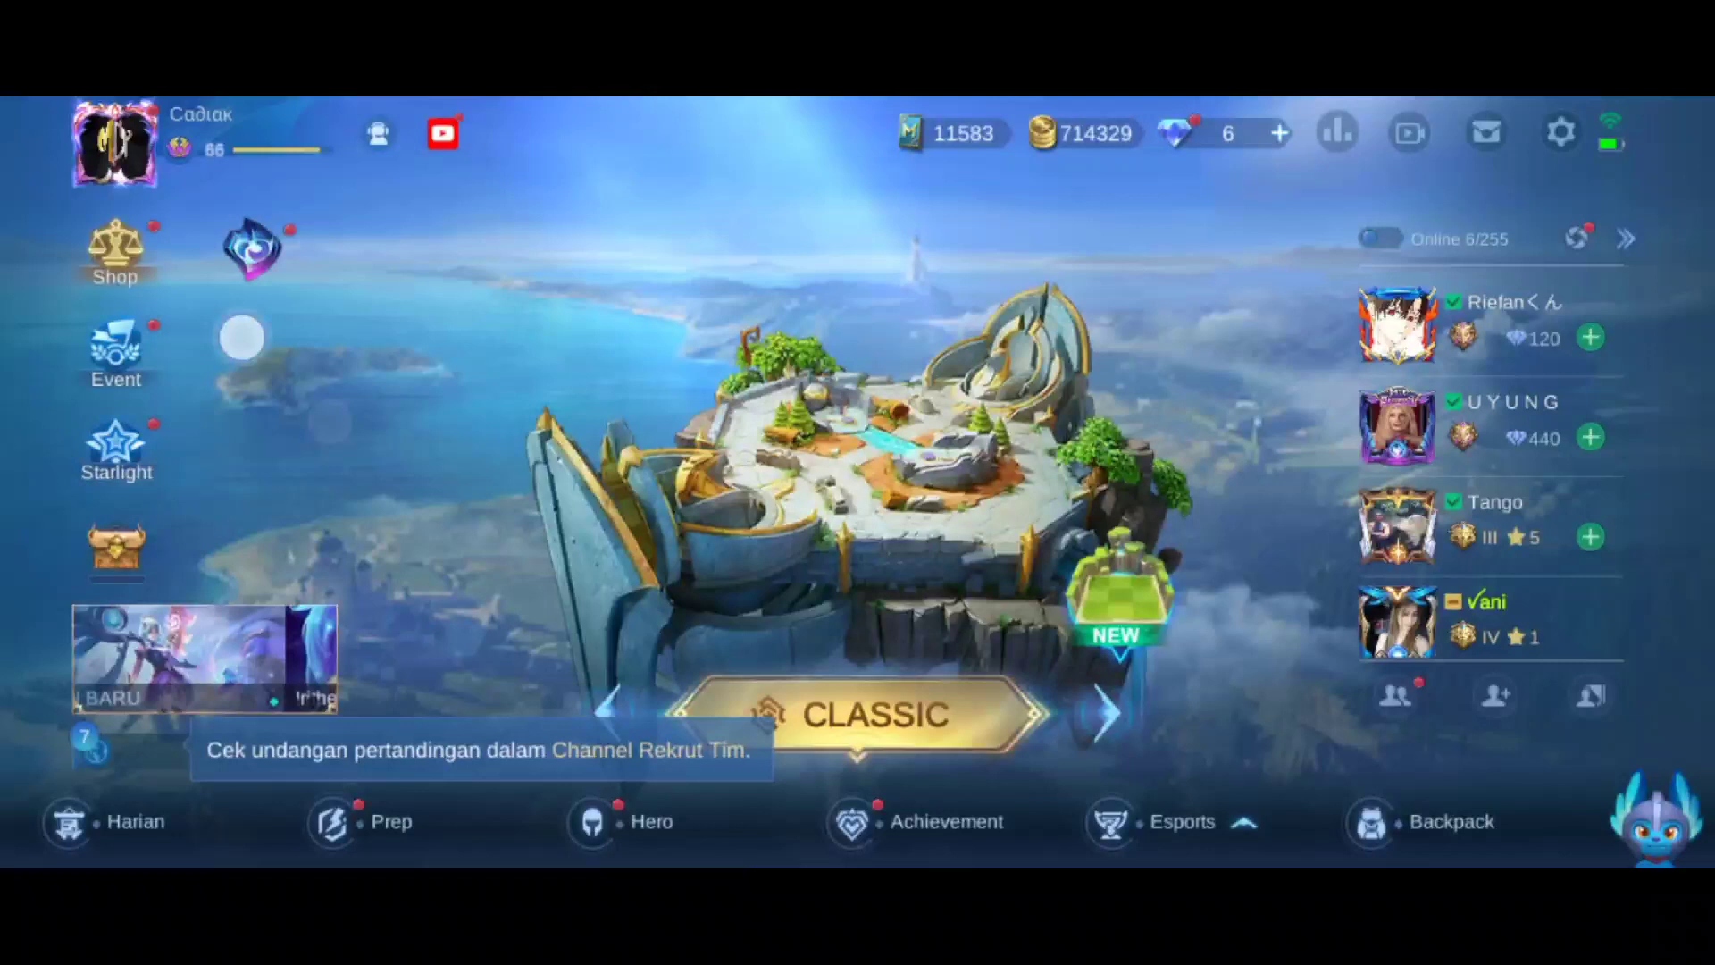
Visit the shop's Aurora Summon page, then reopen Starlight Fest 2021 to confirm it's blank
click(113, 252)
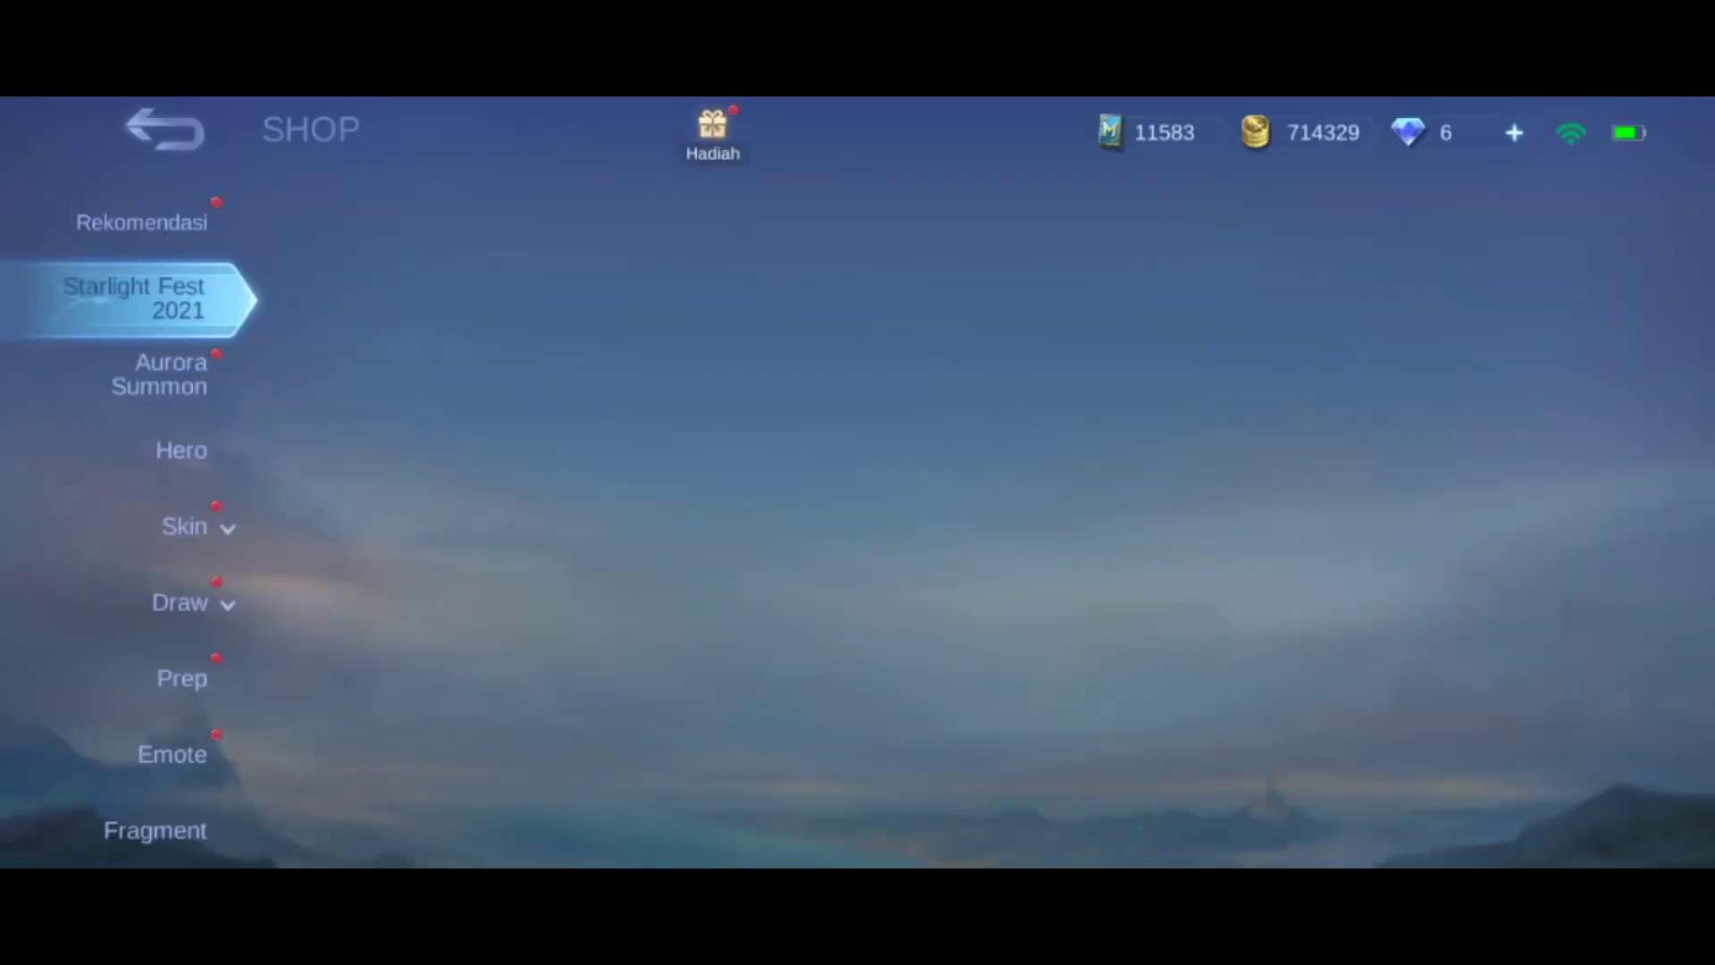
click(159, 374)
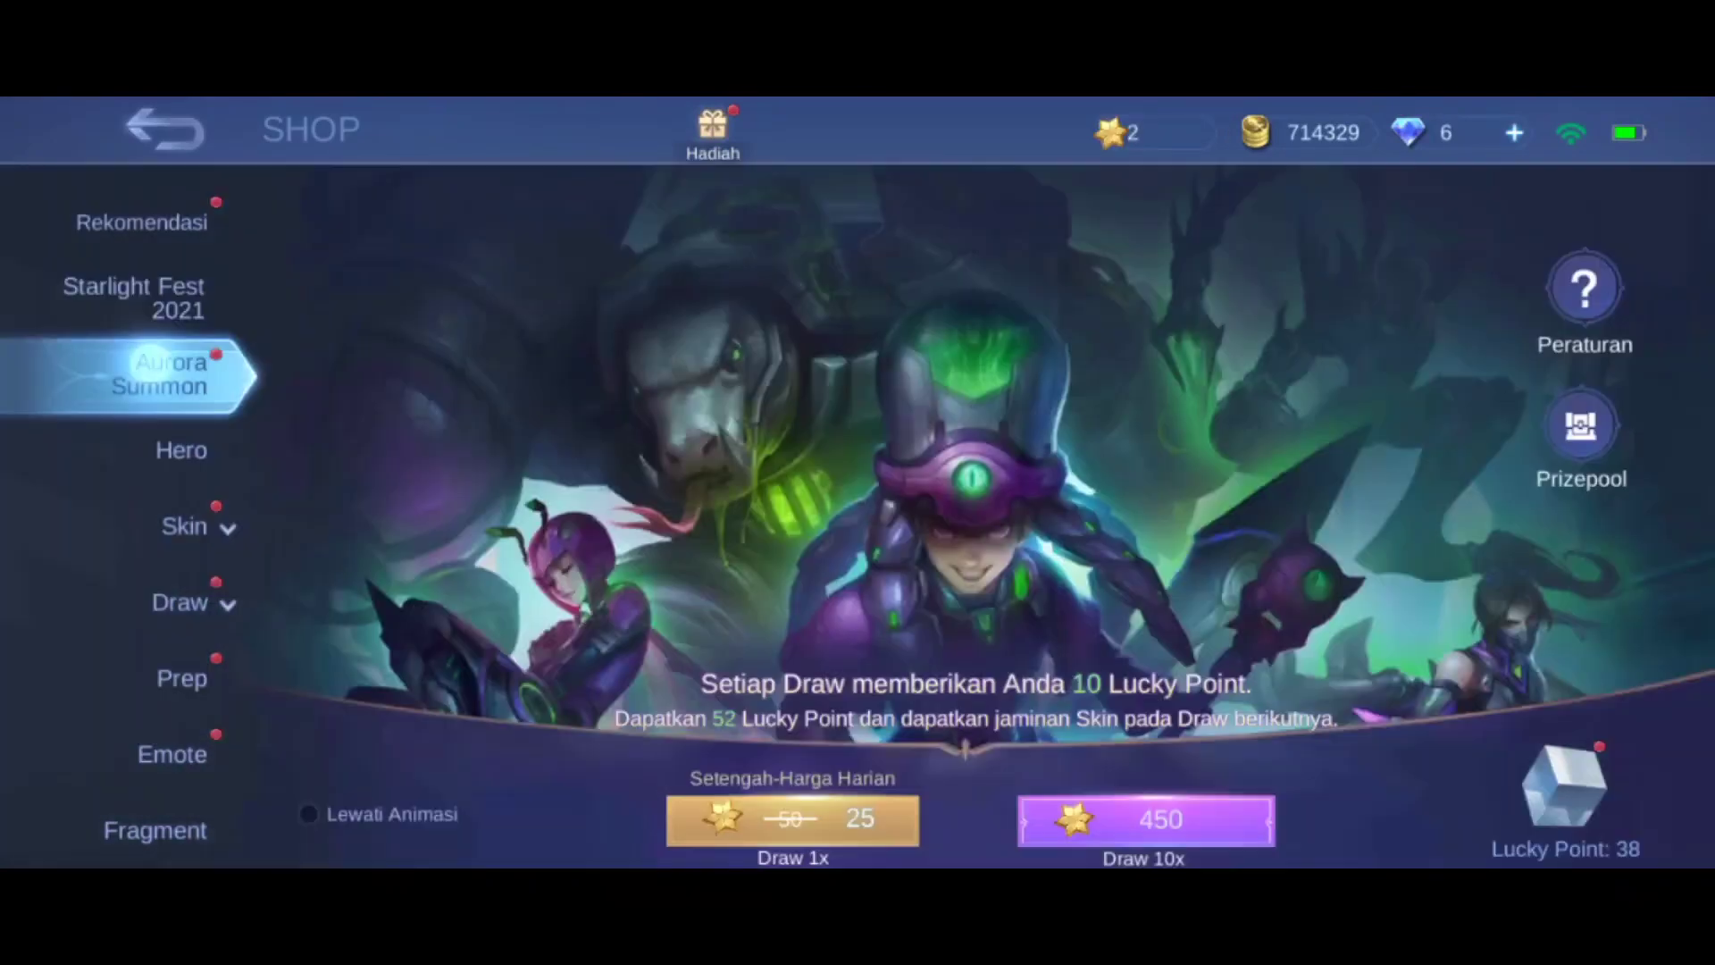
click(132, 298)
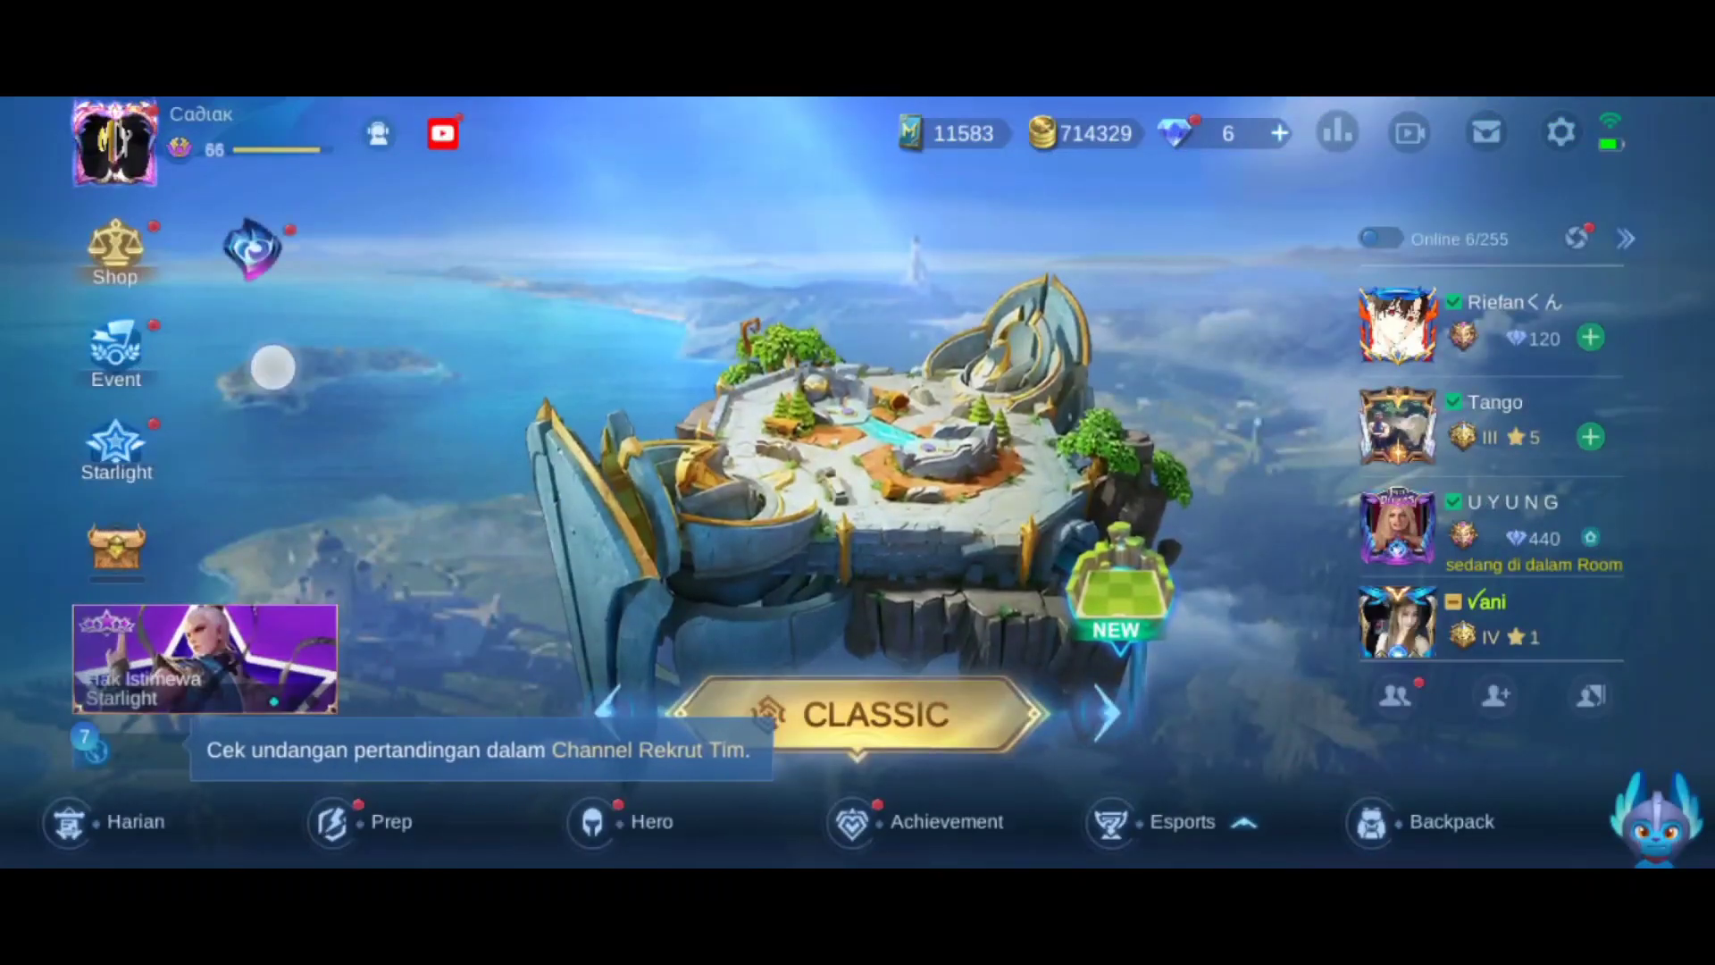
click(114, 252)
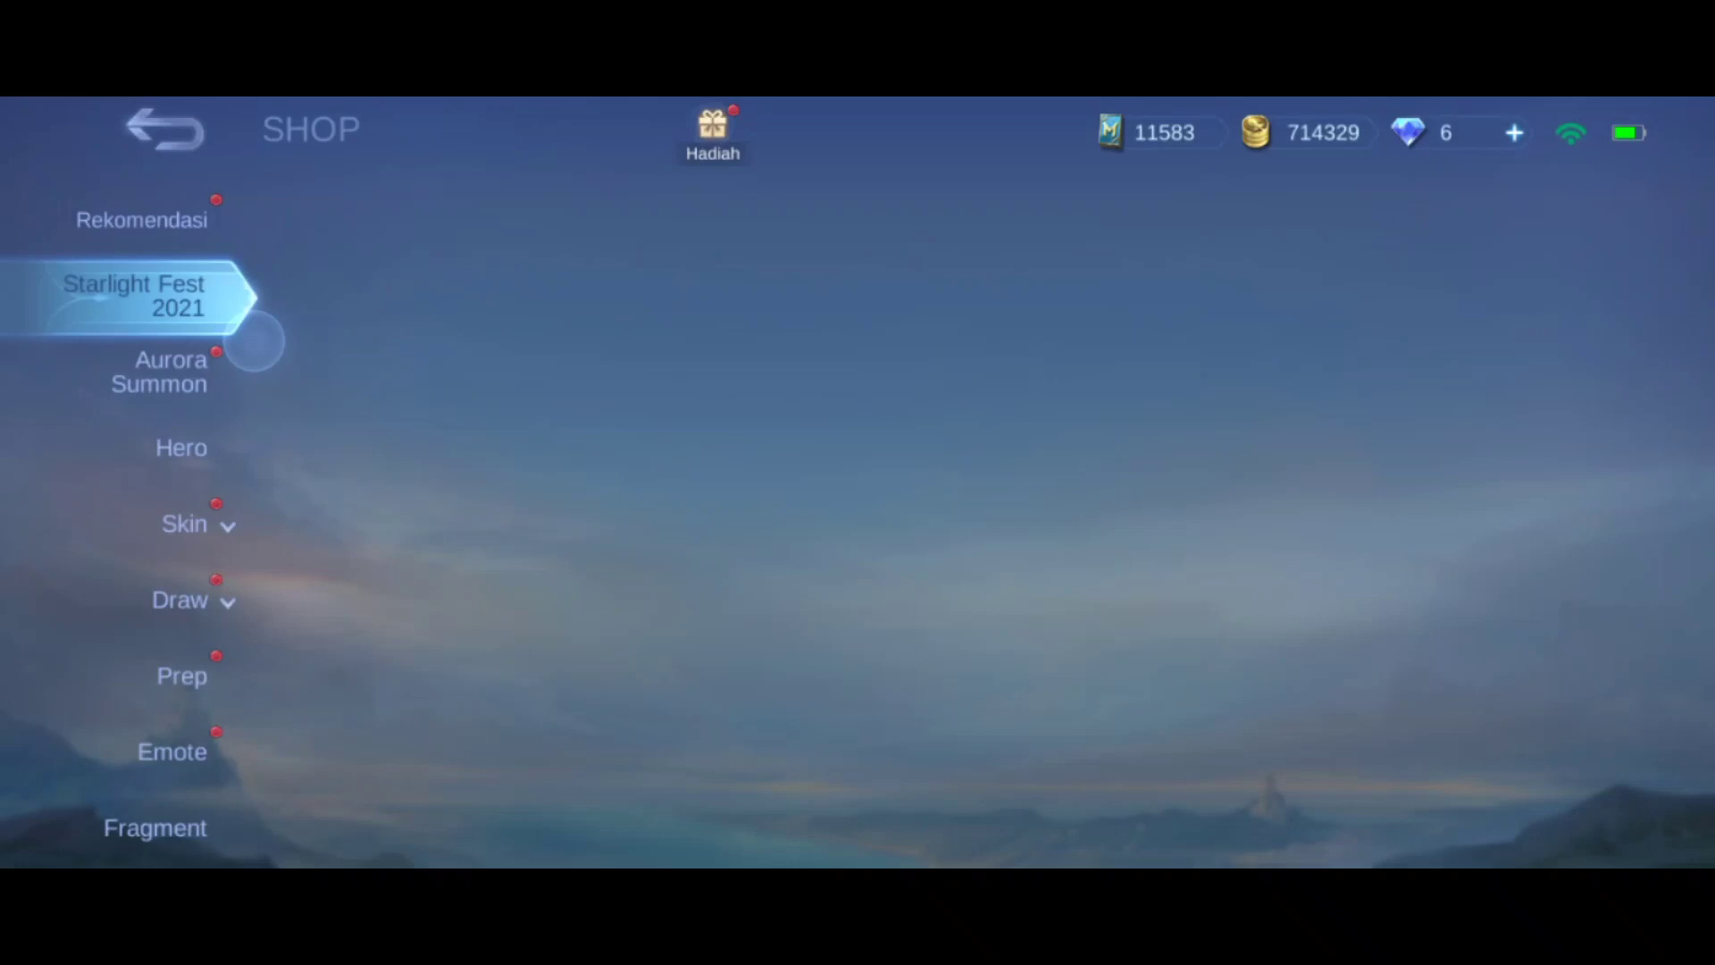
click(161, 129)
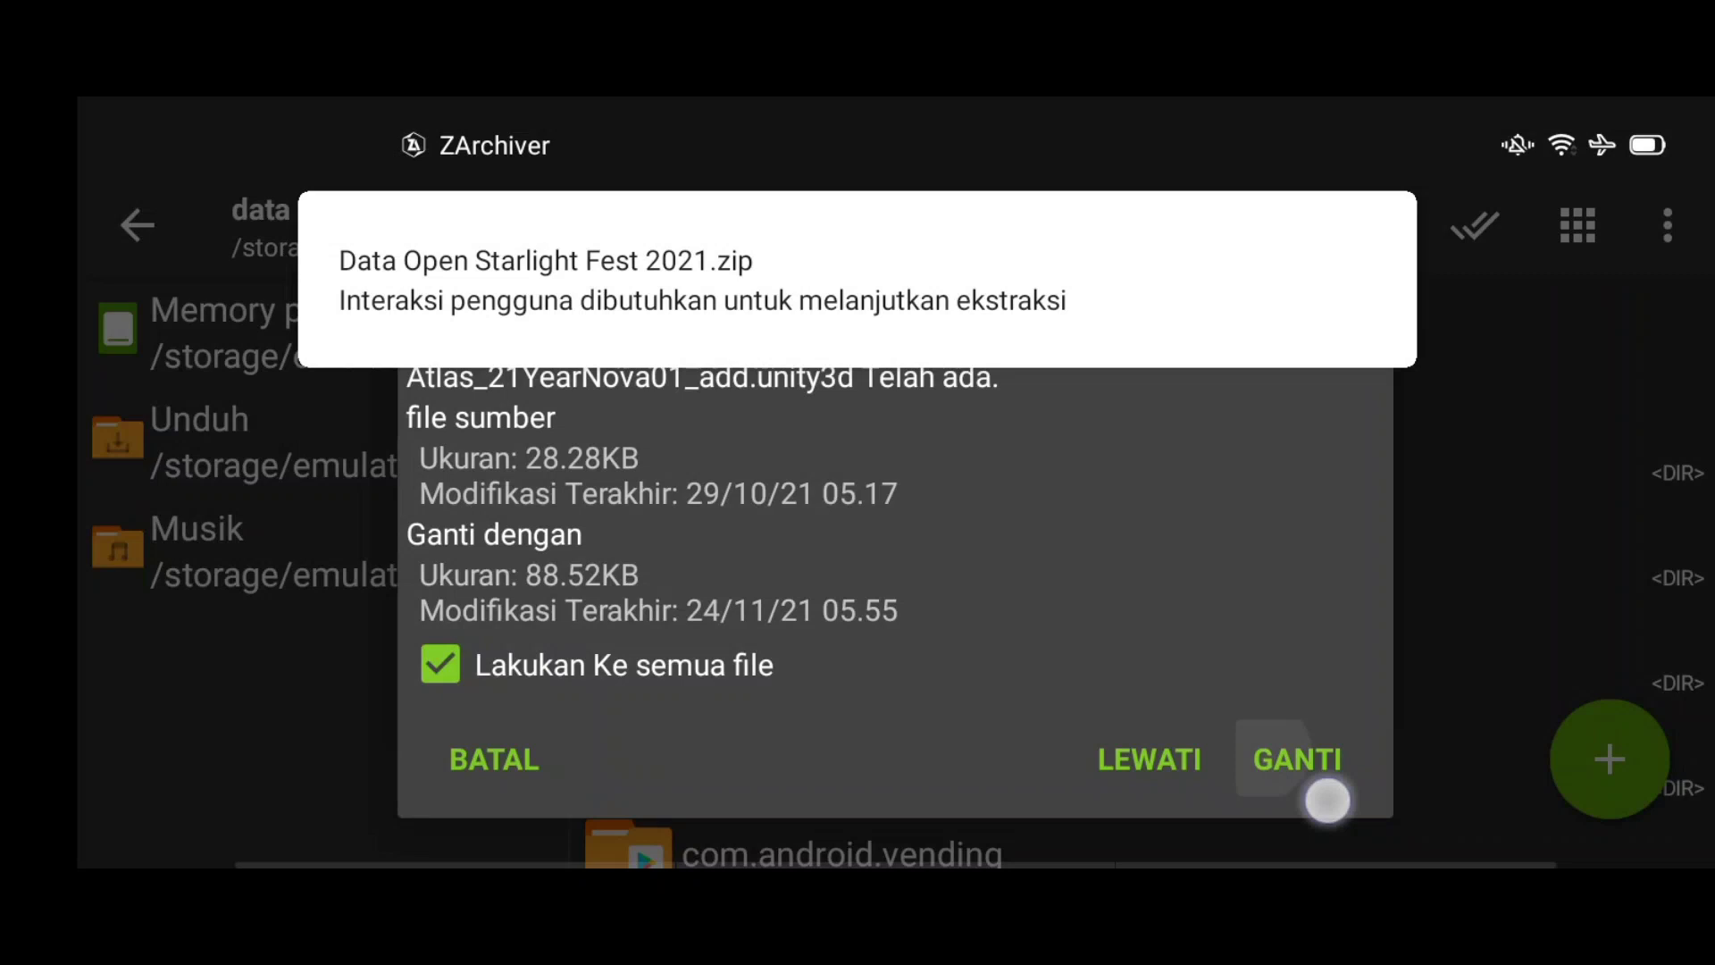
Overwrite all conflicting files using 'Lakukan Ke semua file' and GANTI
click(1295, 759)
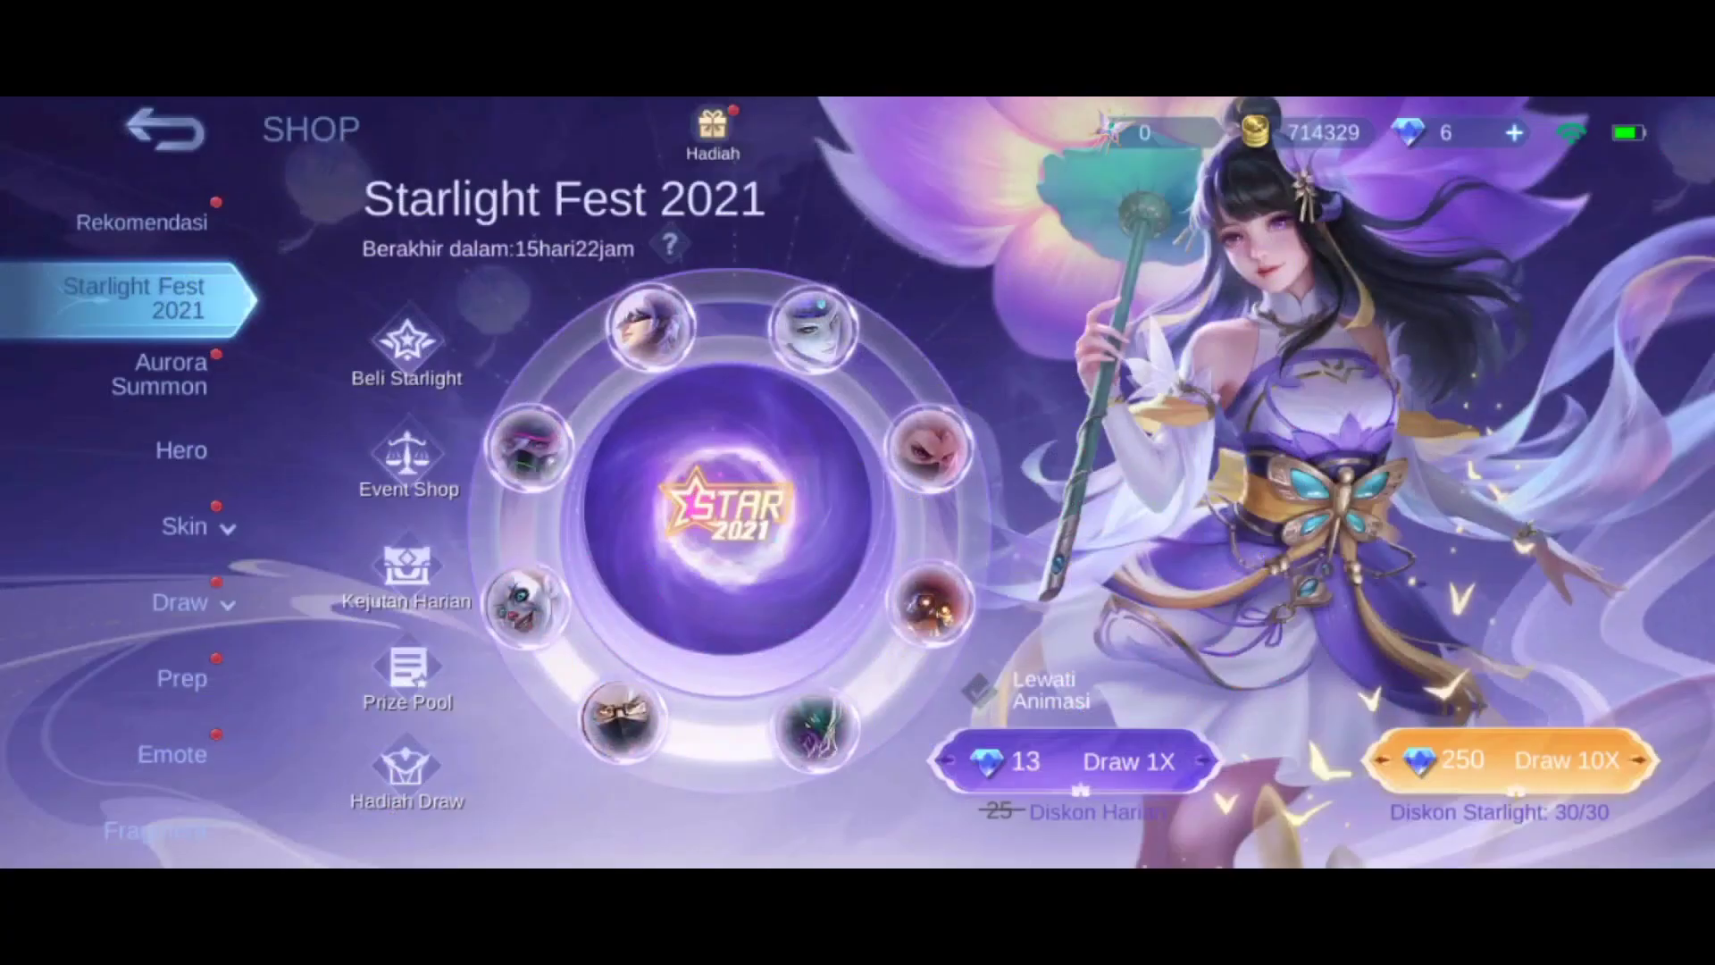
View the Starlight Fest 2021 prize pool of epic skins, then close the list
click(408, 672)
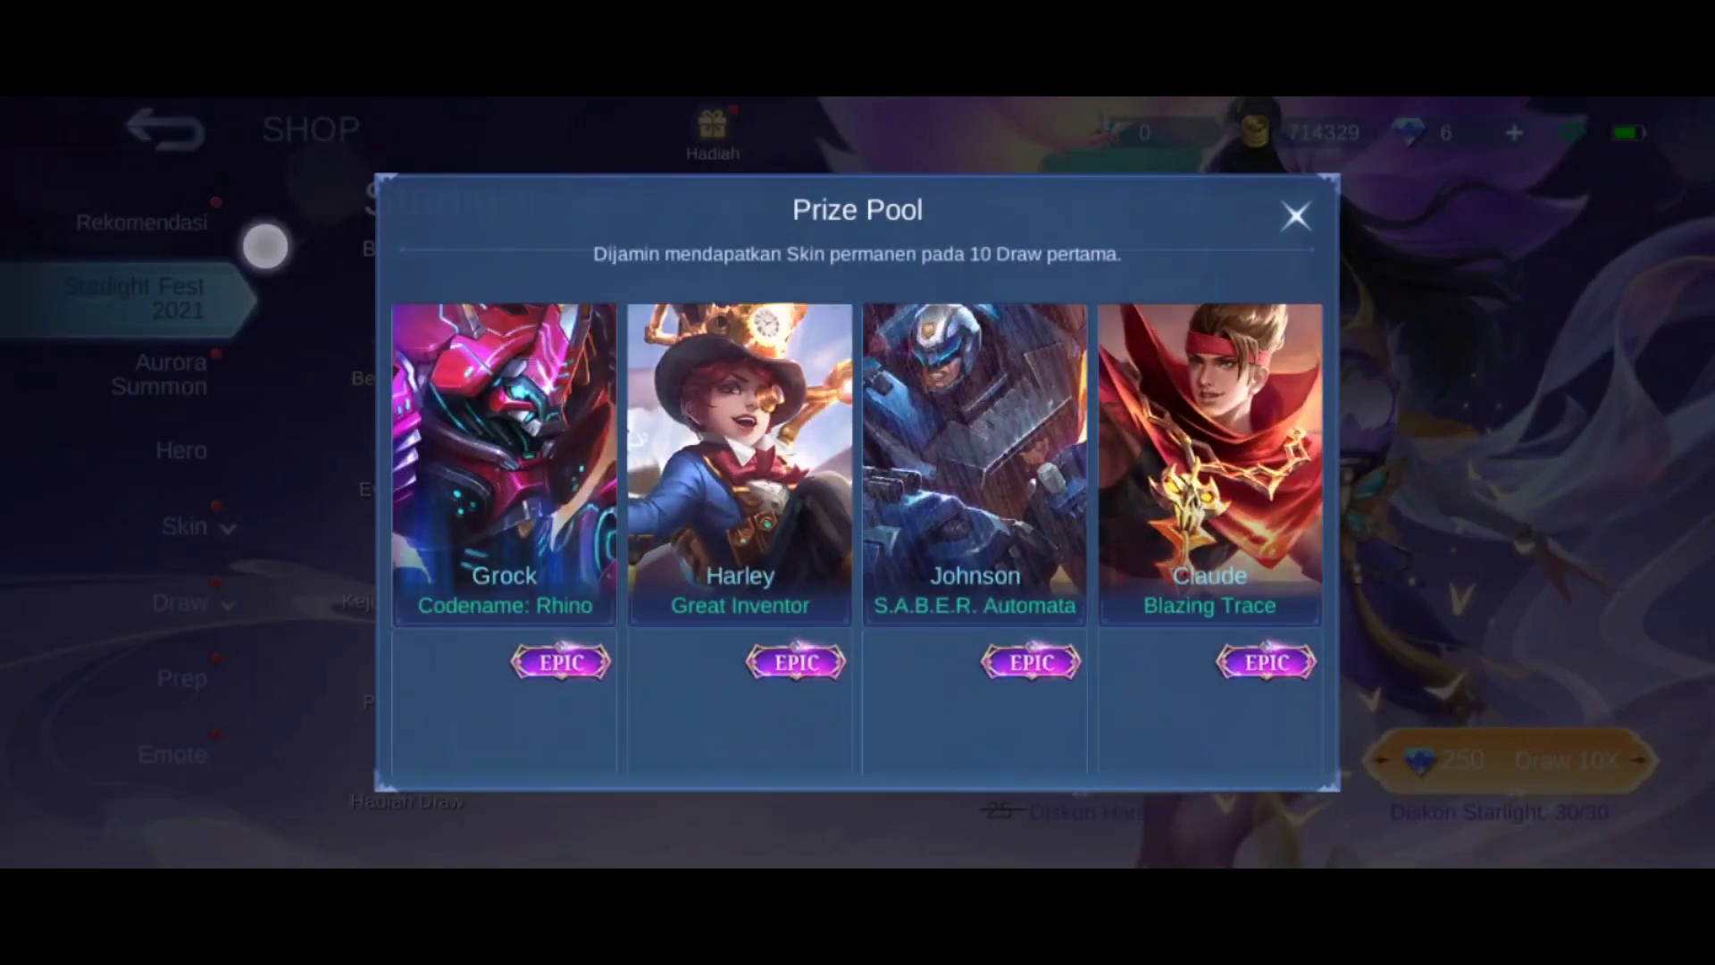
click(1296, 214)
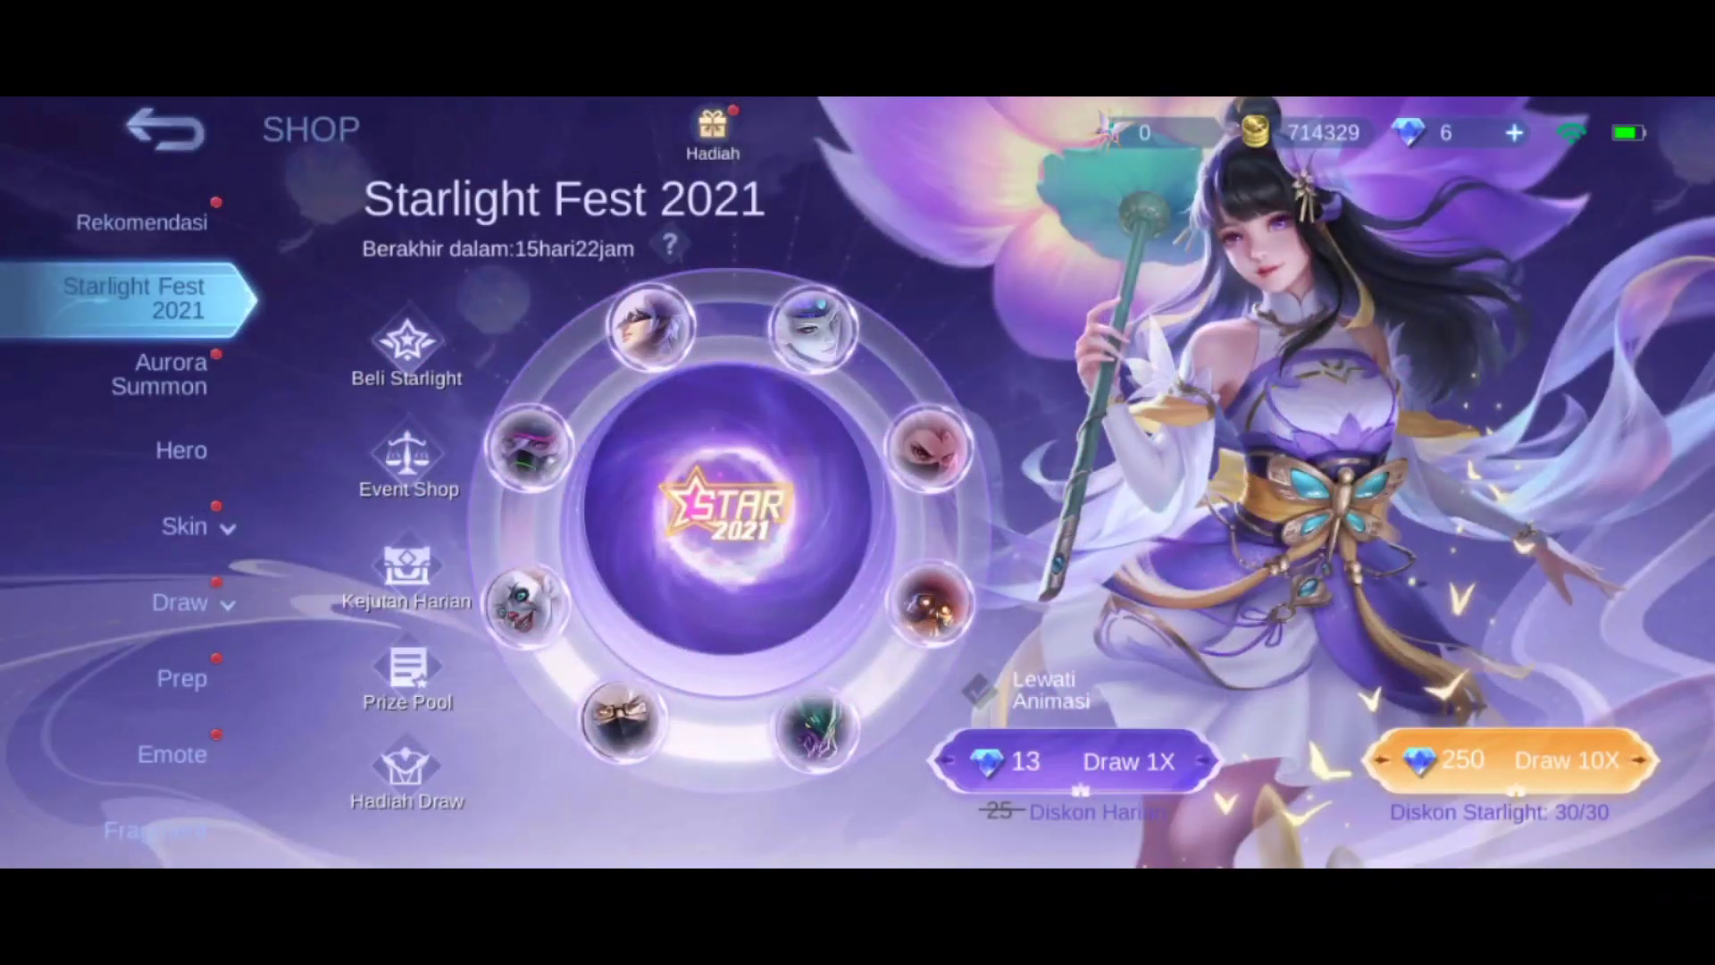
click(1499, 759)
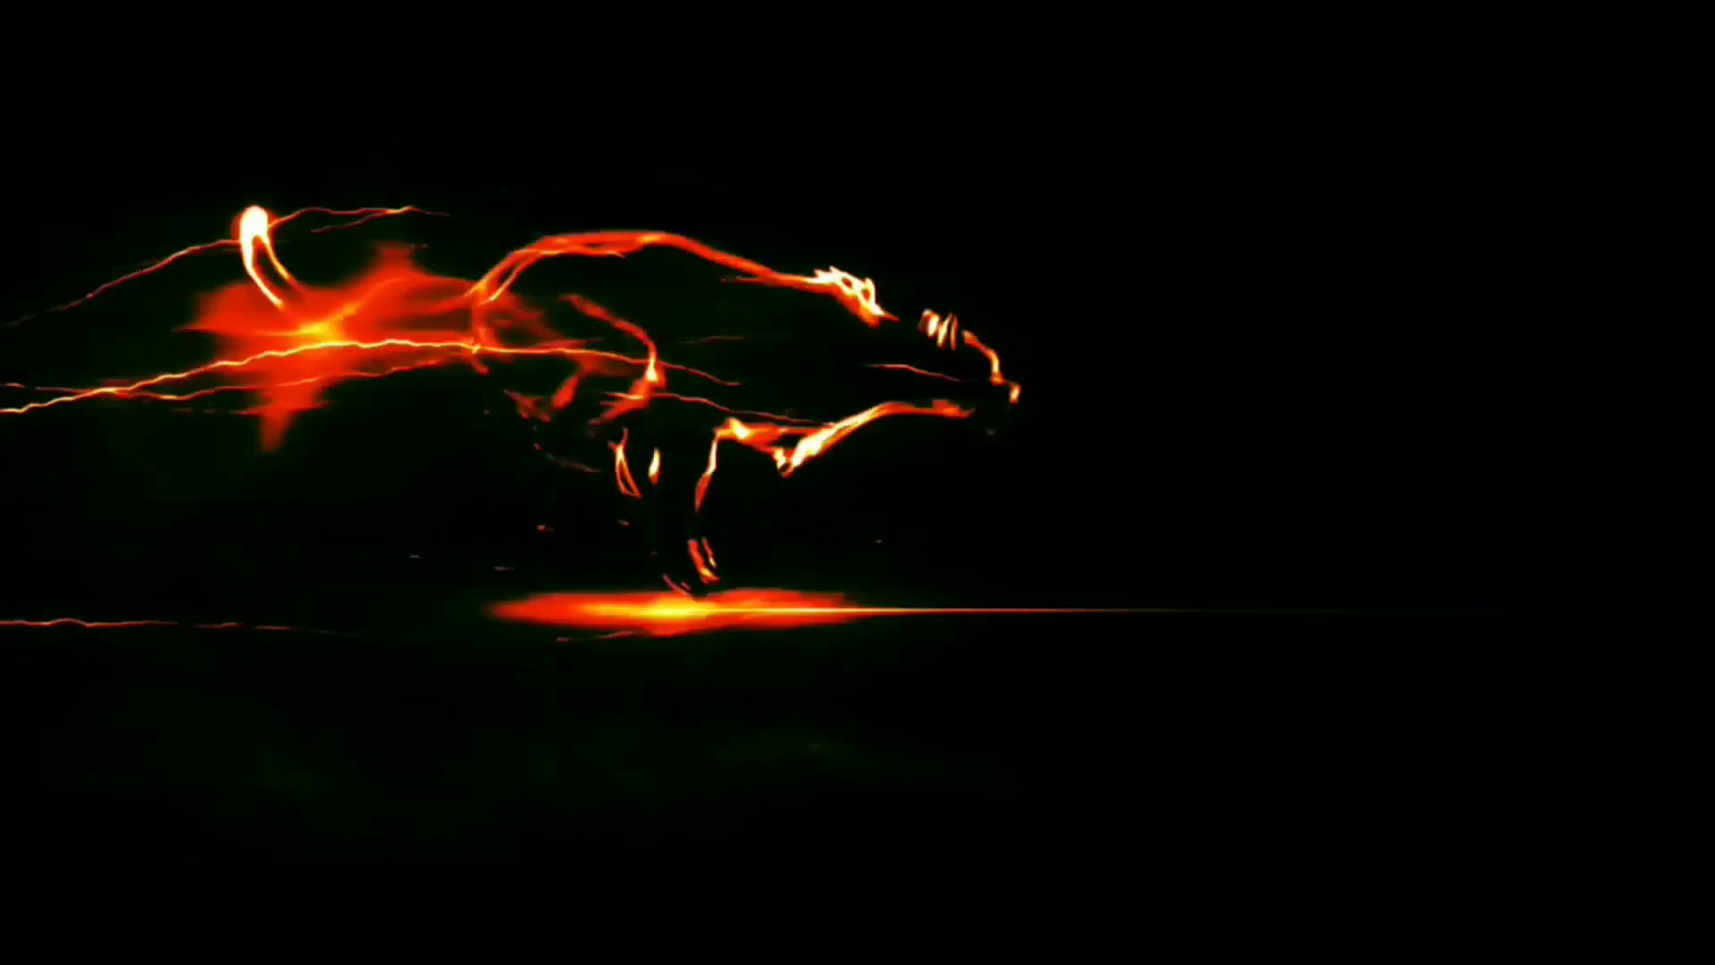